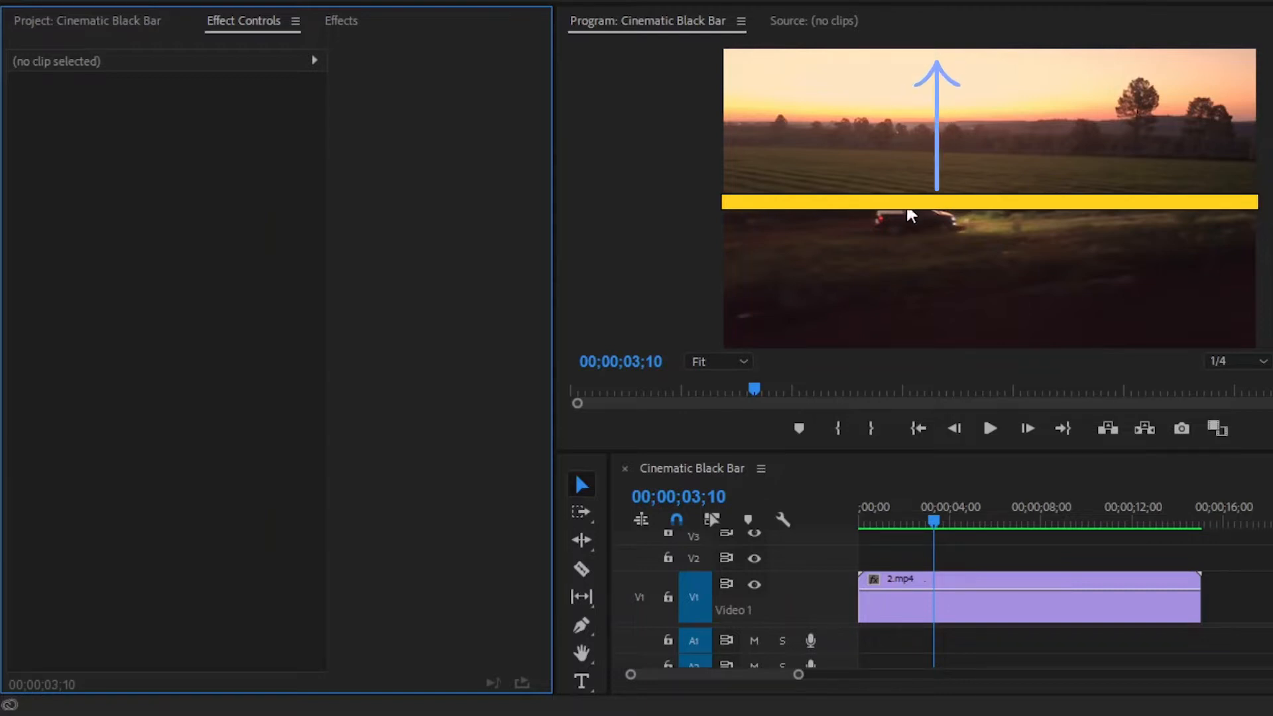
pyautogui.moveTo(920, 222)
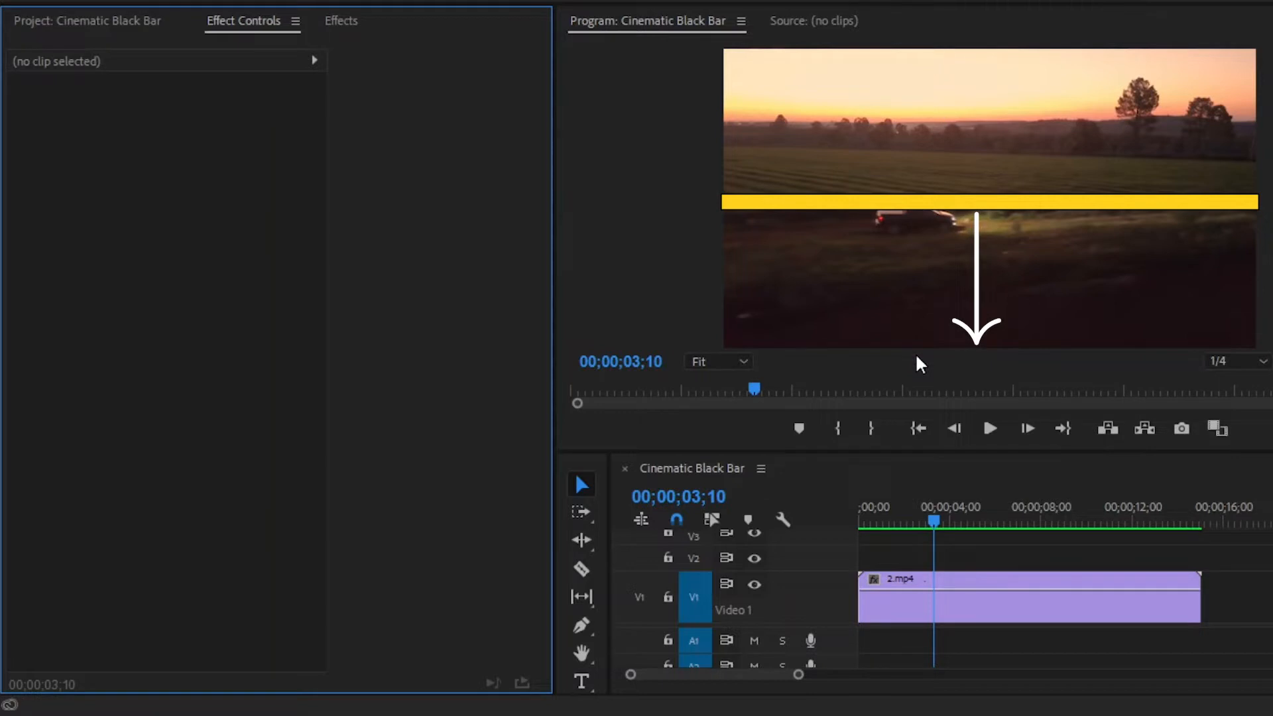
# Bring up the Effects panel to search for a letterbox effect.
pyautogui.click(341, 20)
pyautogui.write('c')
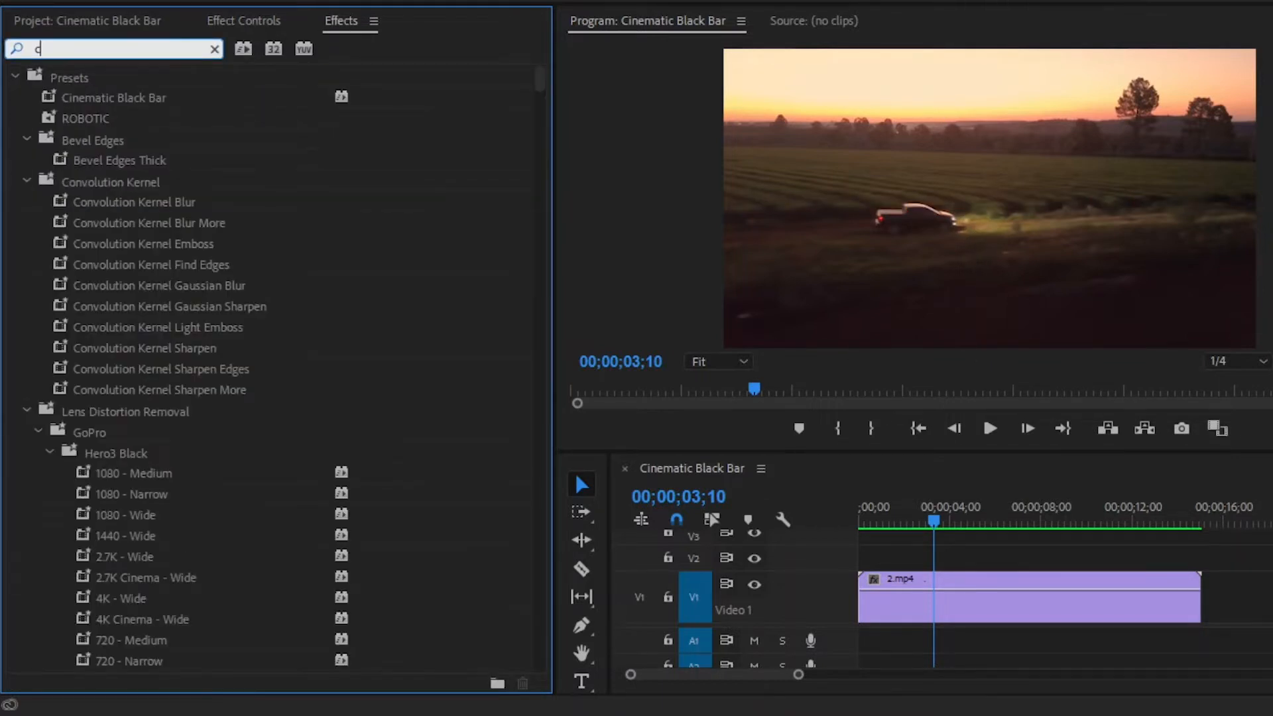
# Filter the effects library by searching 'crop' to find the Crop effect.
pyautogui.write('rop')
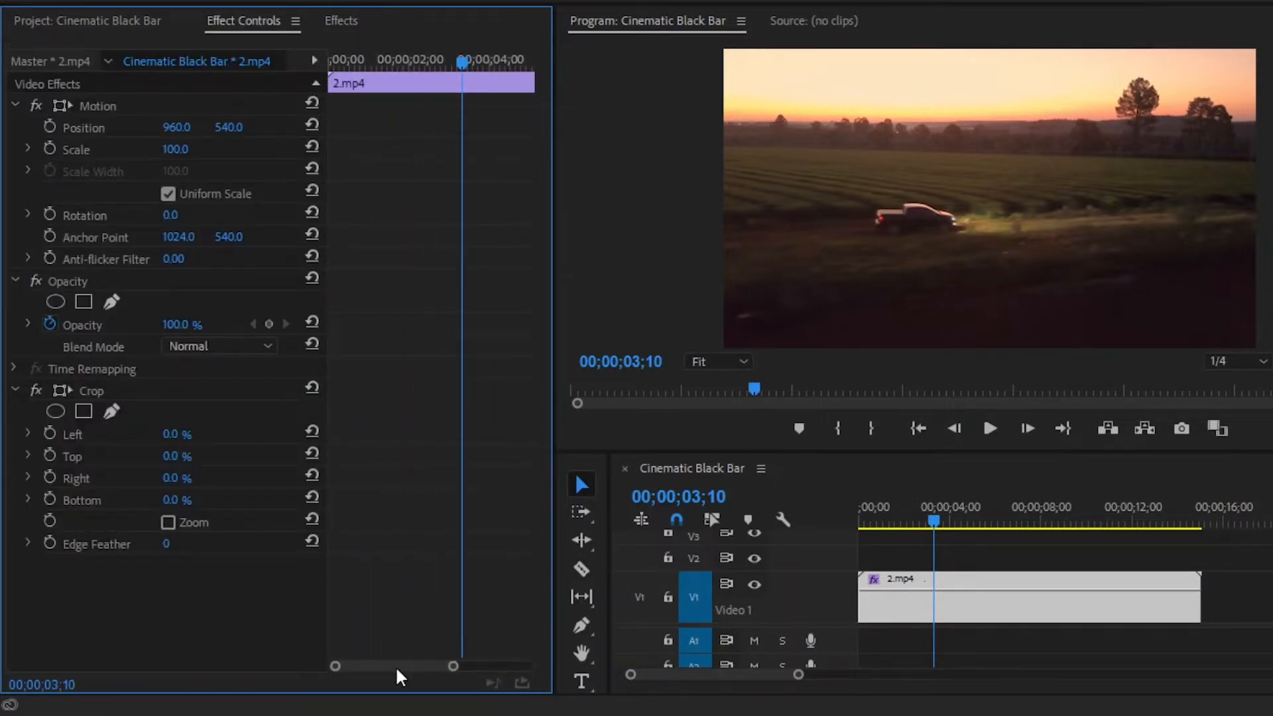
pyautogui.moveTo(134, 537)
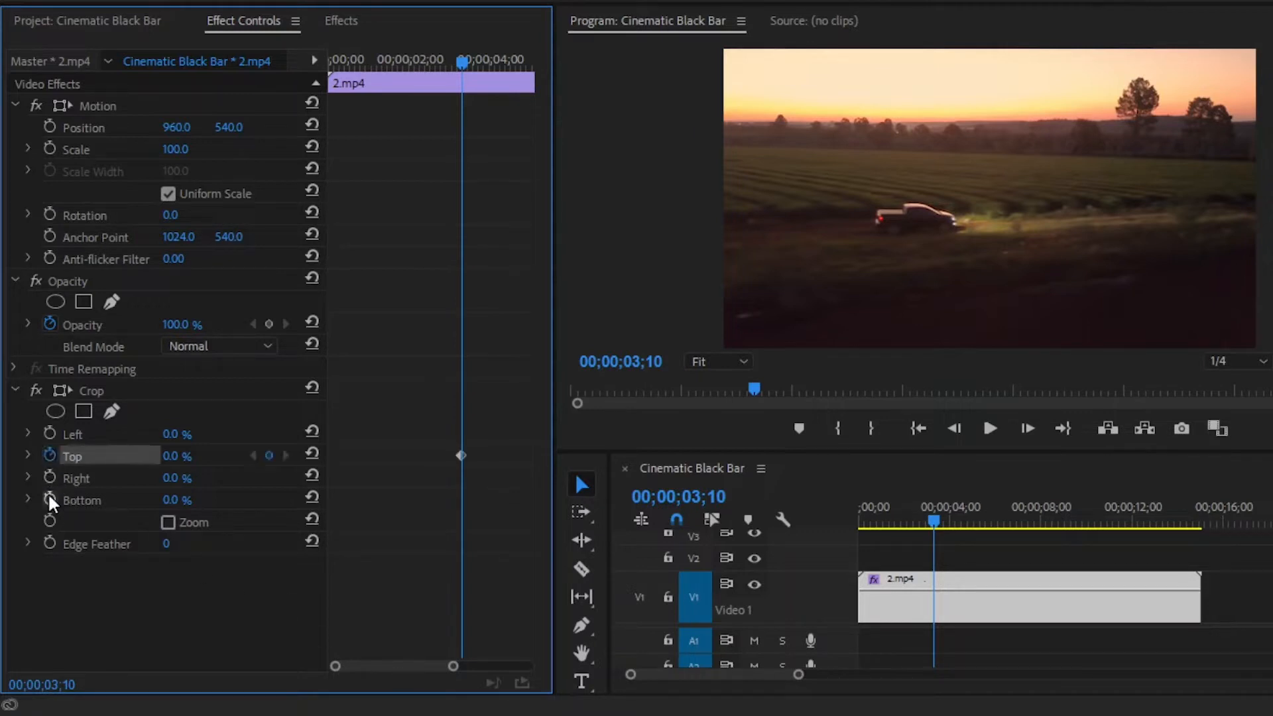
# Enable keyframe animation on the Crop effect's Bottom value.
pyautogui.click(50, 500)
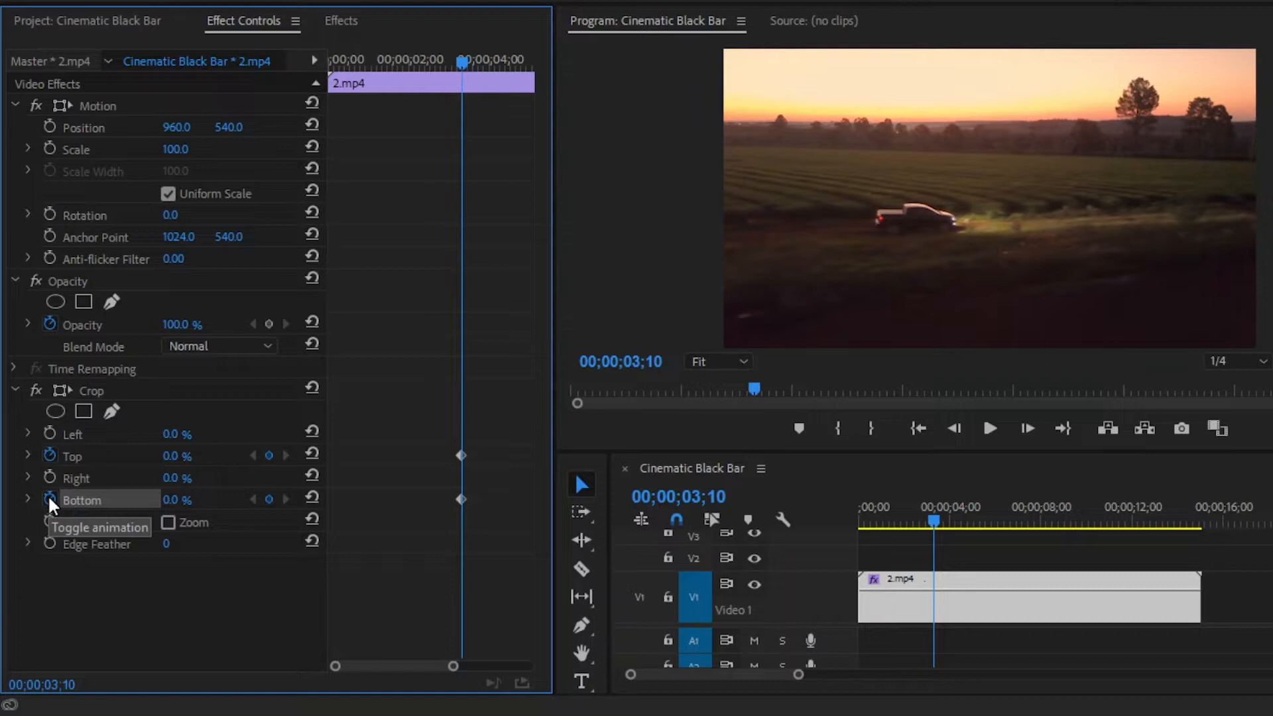
pyautogui.moveTo(177, 504)
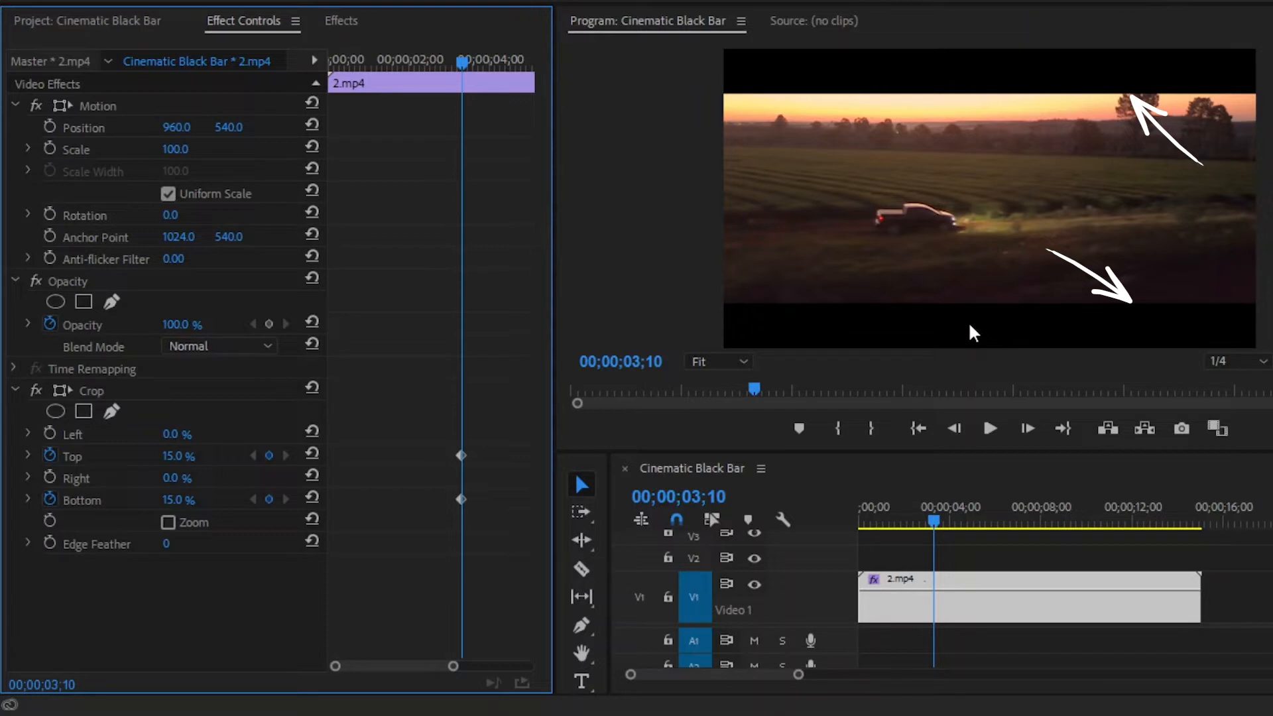
pyautogui.moveTo(965, 330)
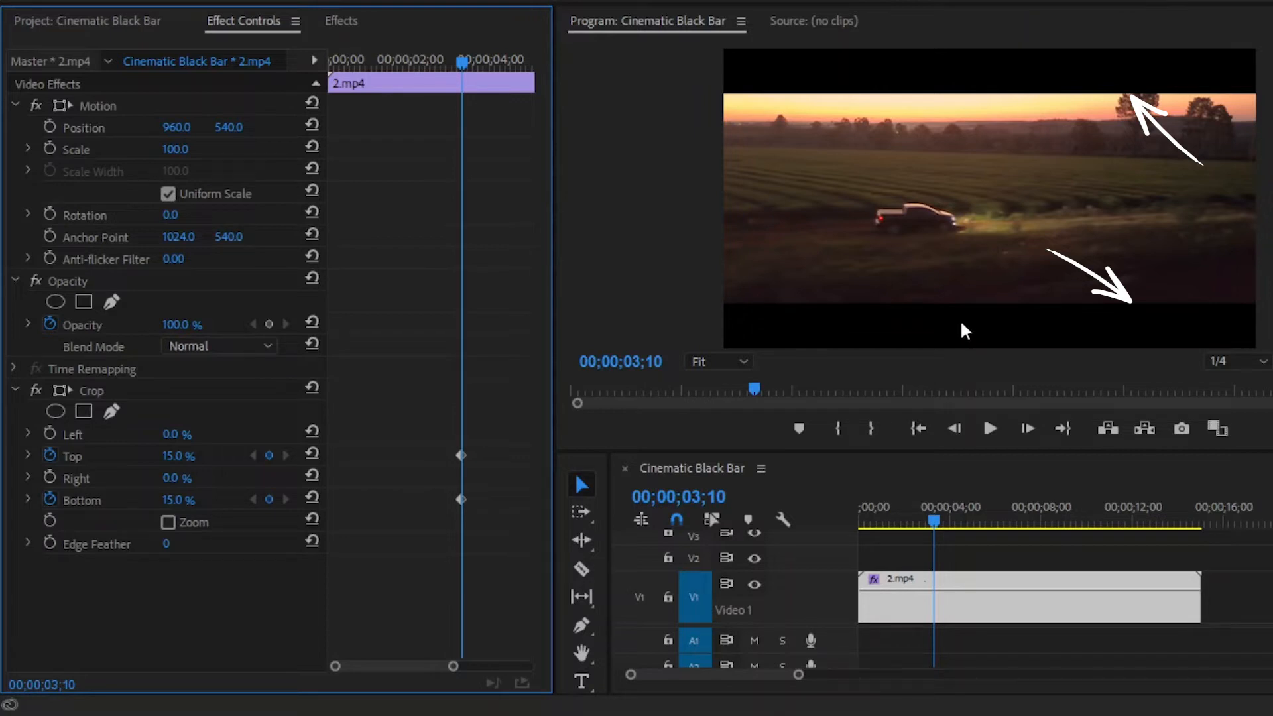
pyautogui.moveTo(406, 147)
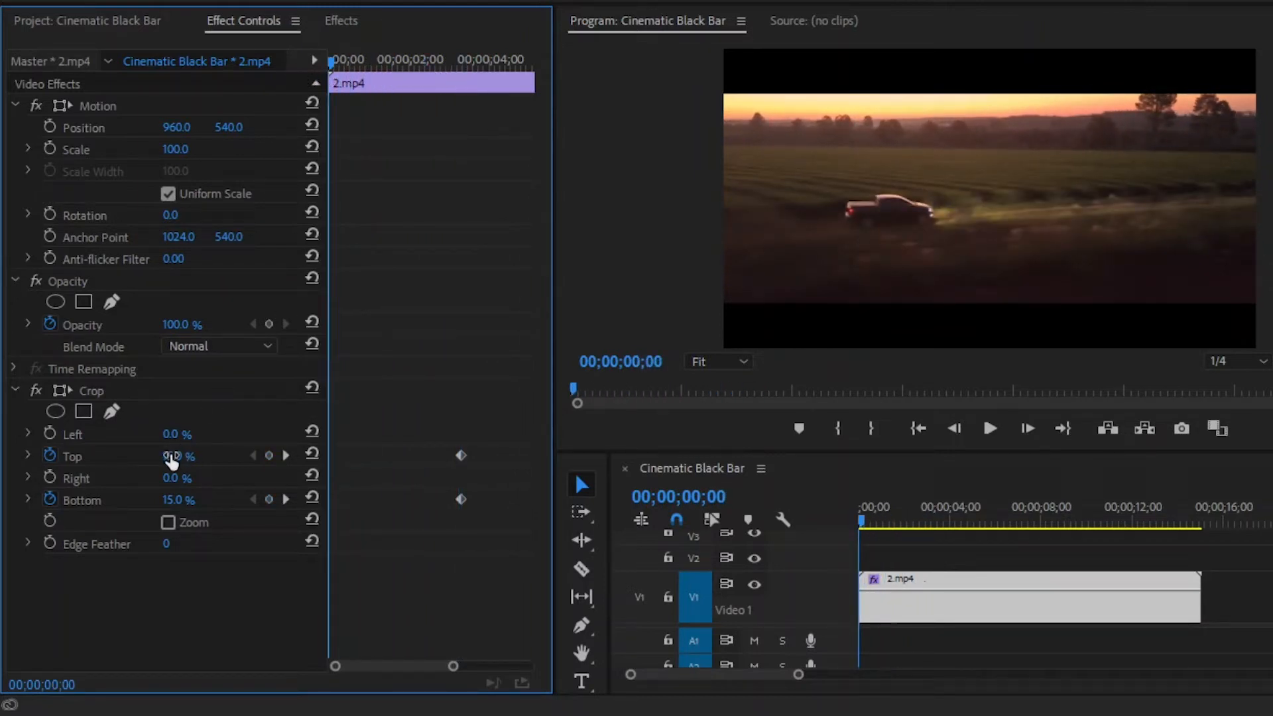
# Set the Top crop to 50% at 00;00;00;00 so the picture starts black.
pyautogui.doubleClick(171, 455)
pyautogui.write('50')
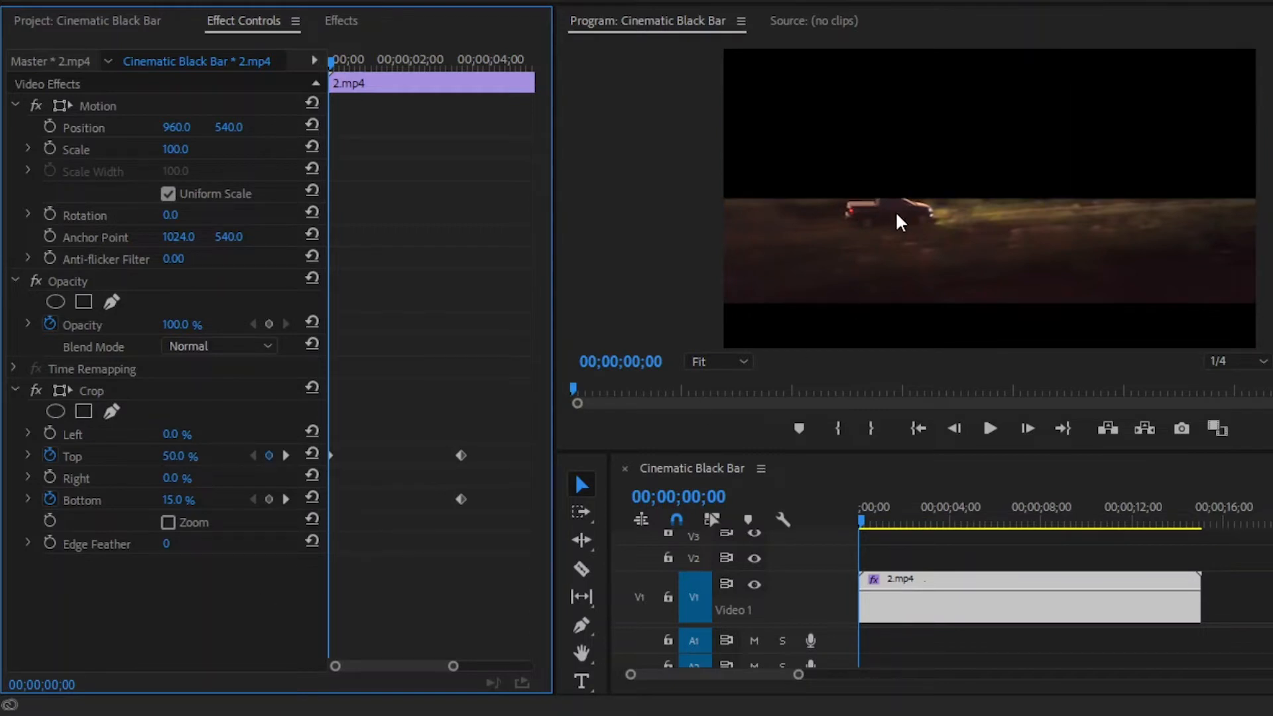
pyautogui.moveTo(974, 211)
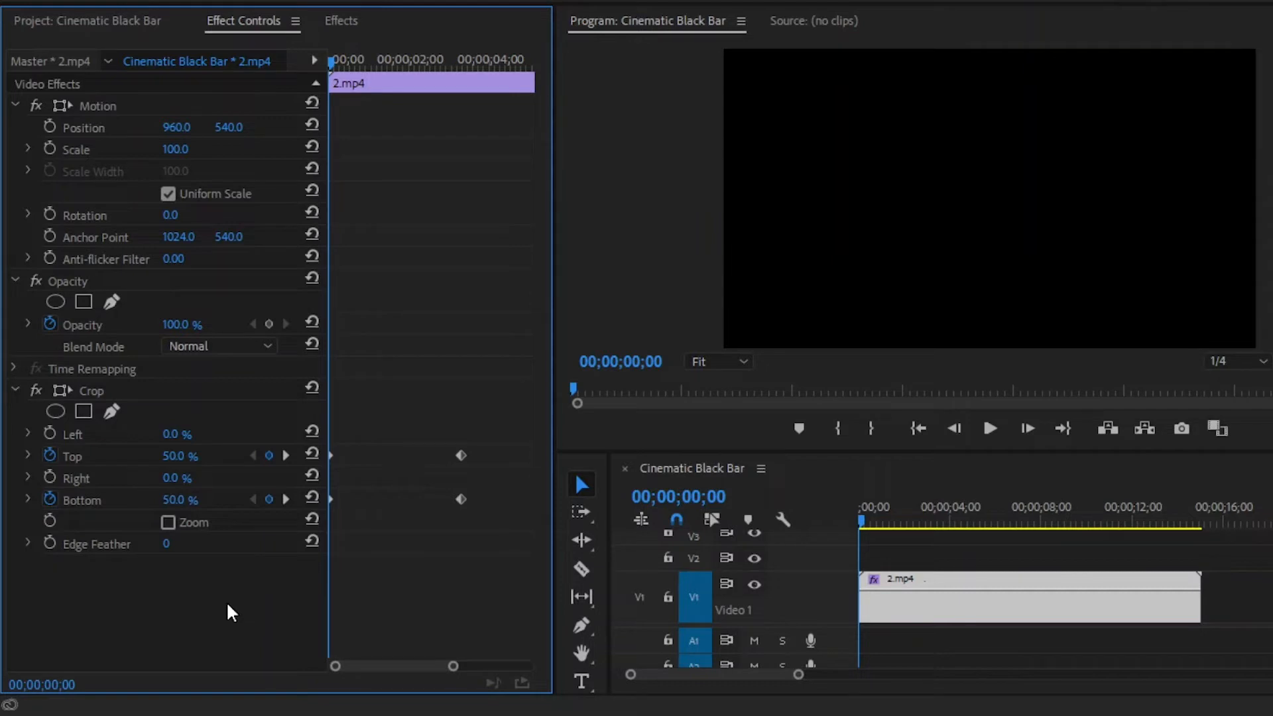
pyautogui.moveTo(441, 433)
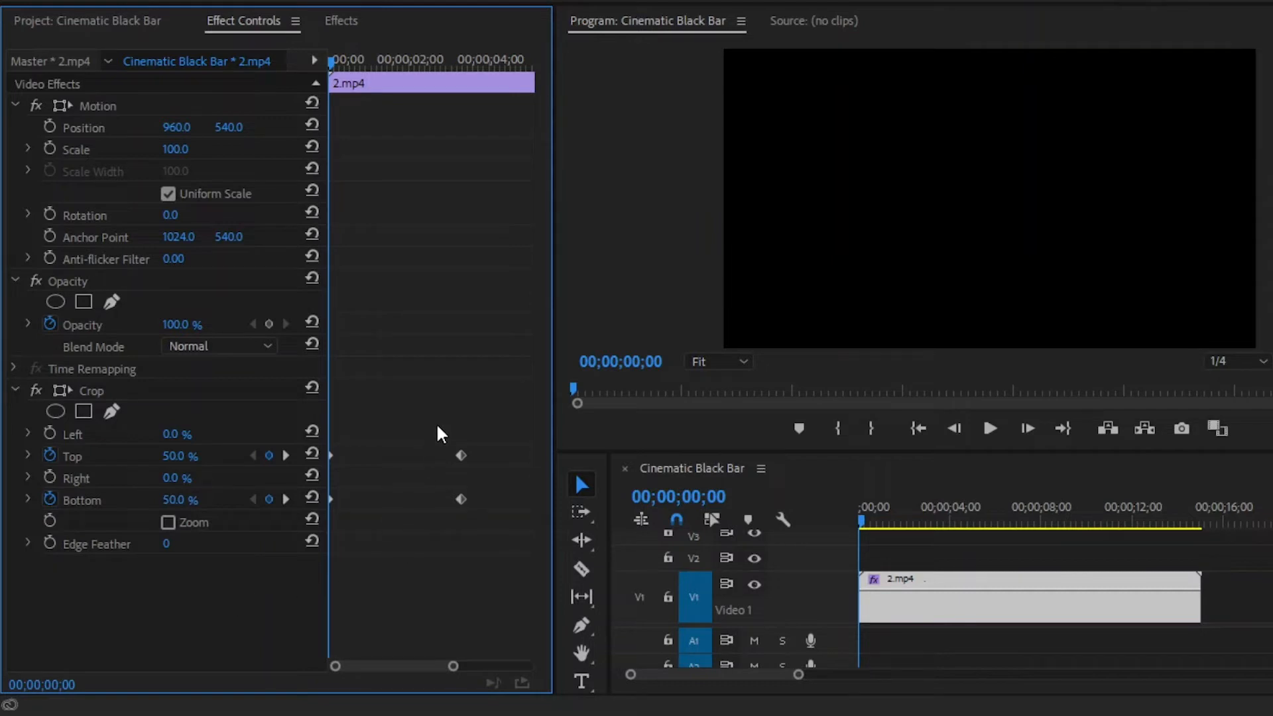
# Apply Ease In to the ending crop keyframes and Ease Out to the starting ones.
pyautogui.rightClick(460, 499)
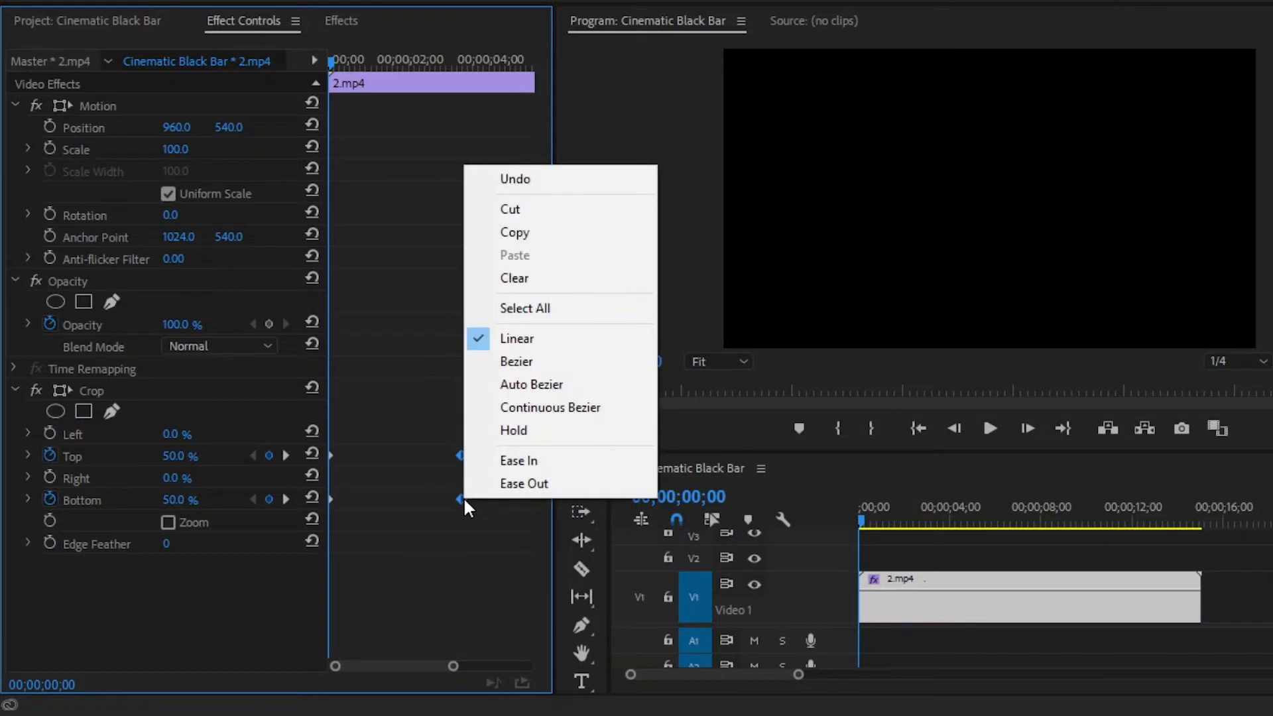
pyautogui.click(518, 460)
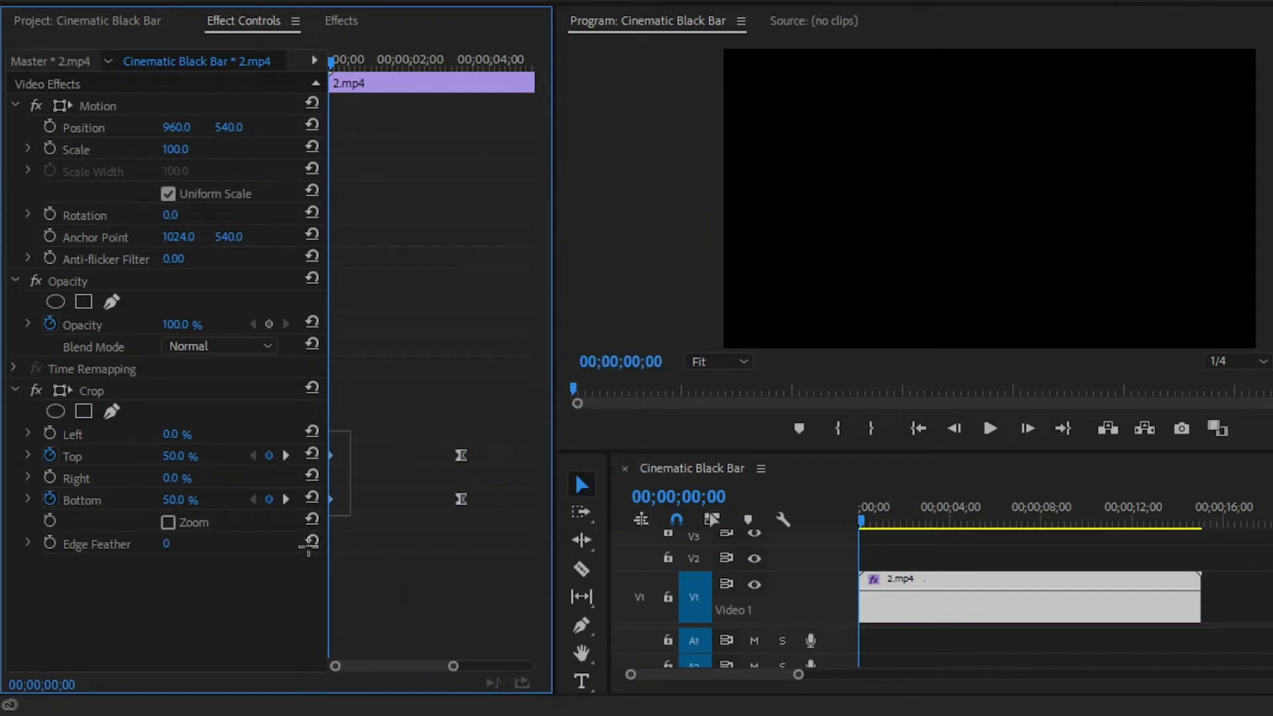
pyautogui.moveTo(336, 515)
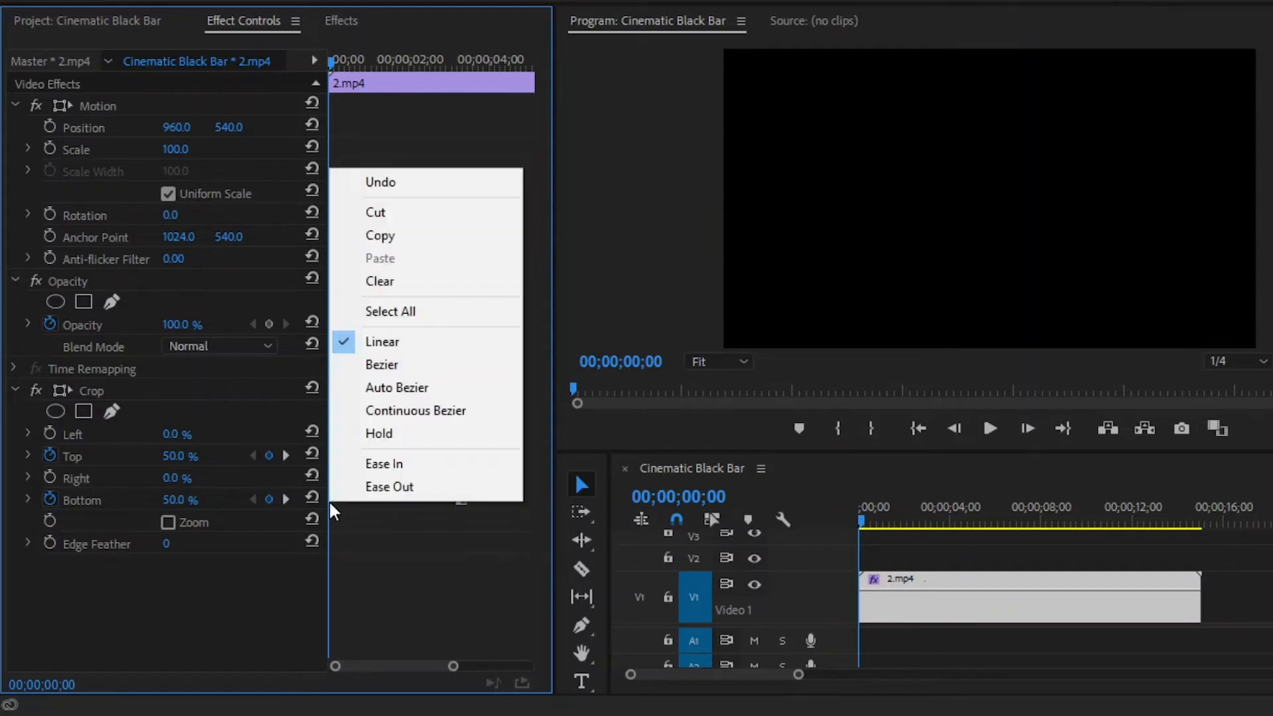
pyautogui.click(389, 486)
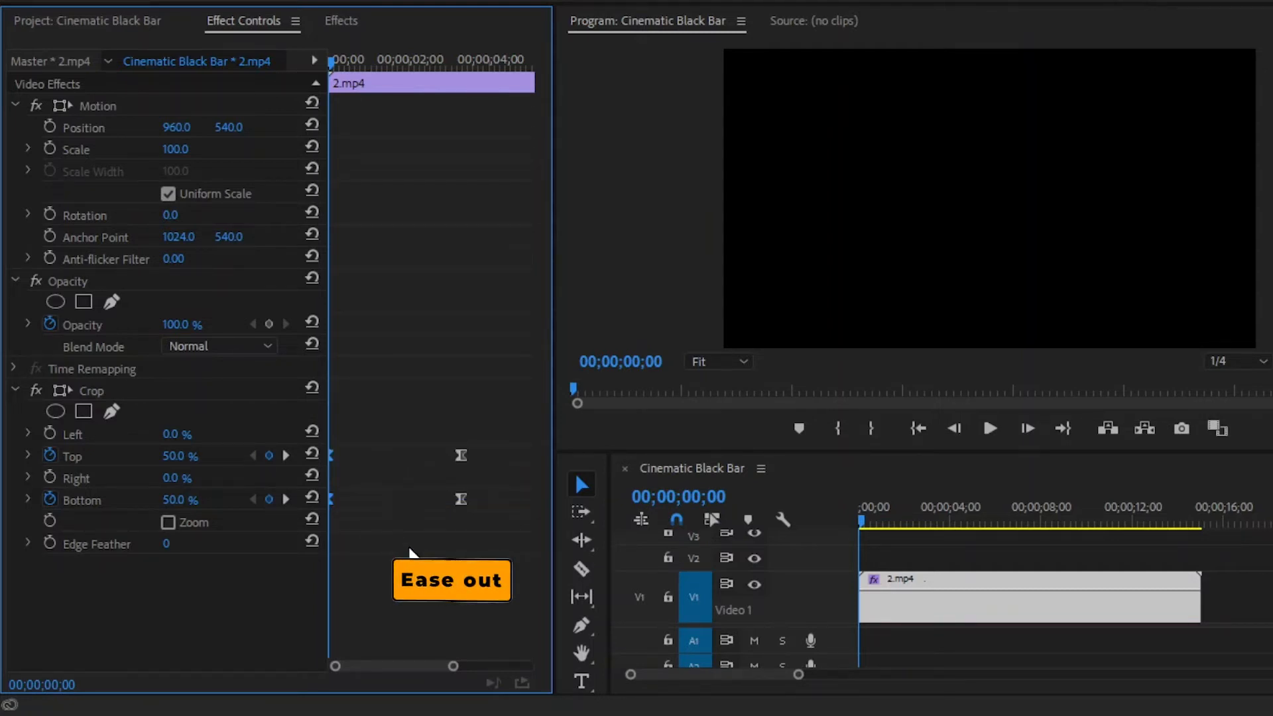
pyautogui.moveTo(411, 558)
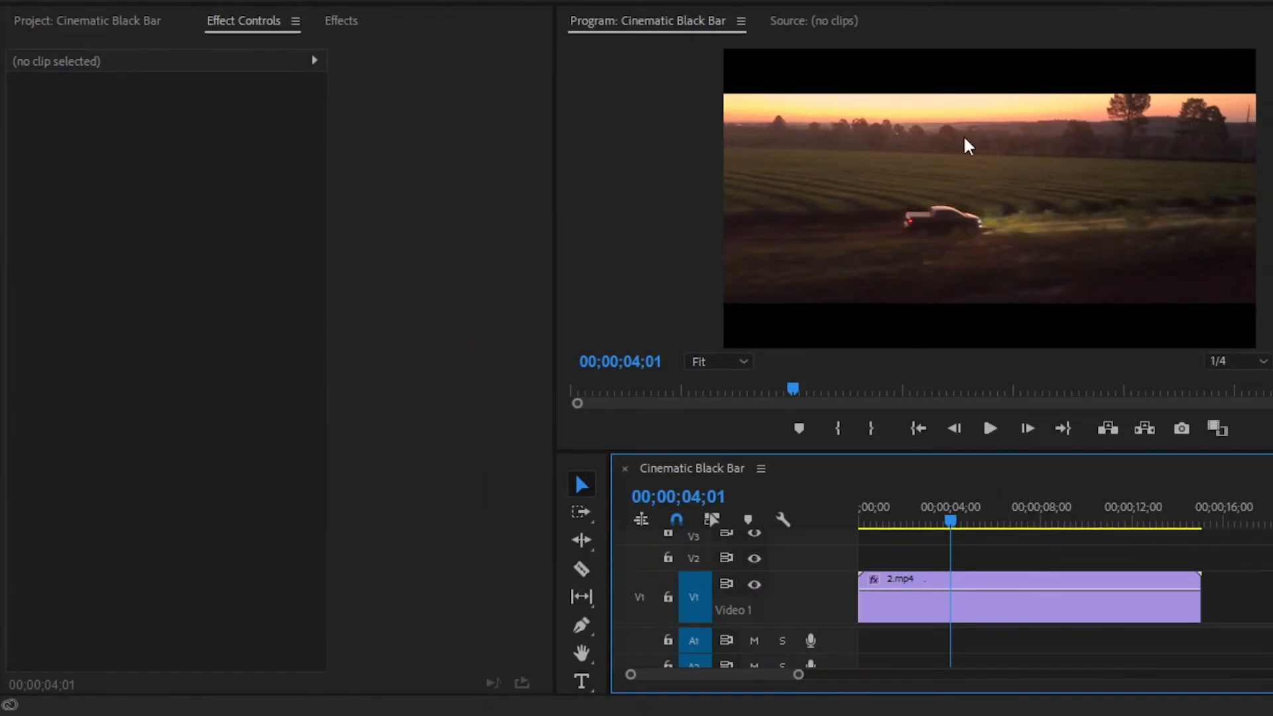
pyautogui.moveTo(983, 56)
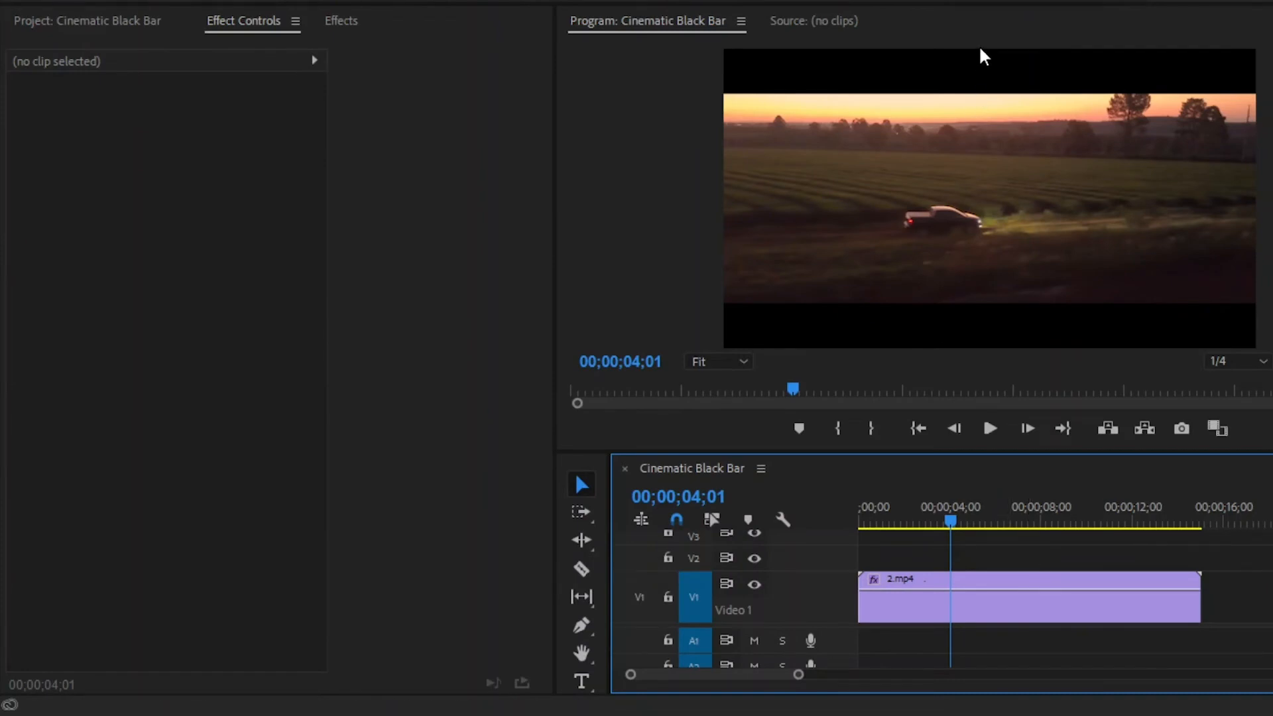
pyautogui.moveTo(982, 167)
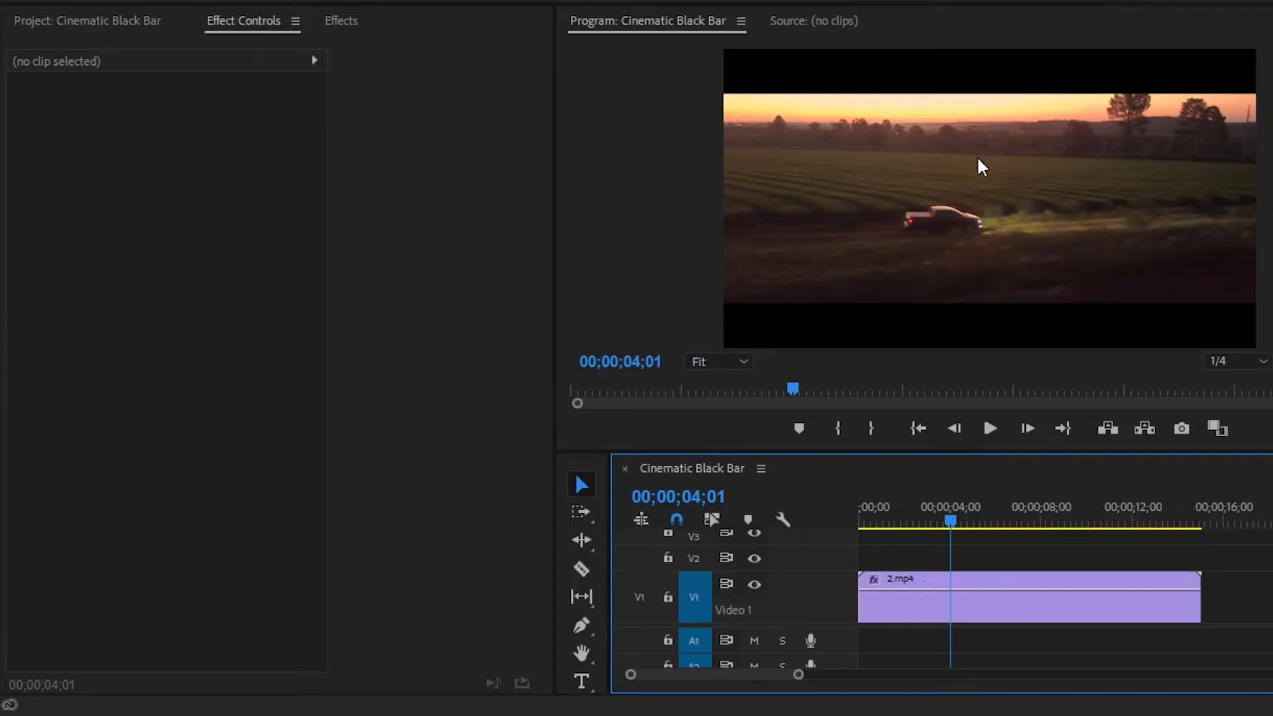
pyautogui.moveTo(978, 360)
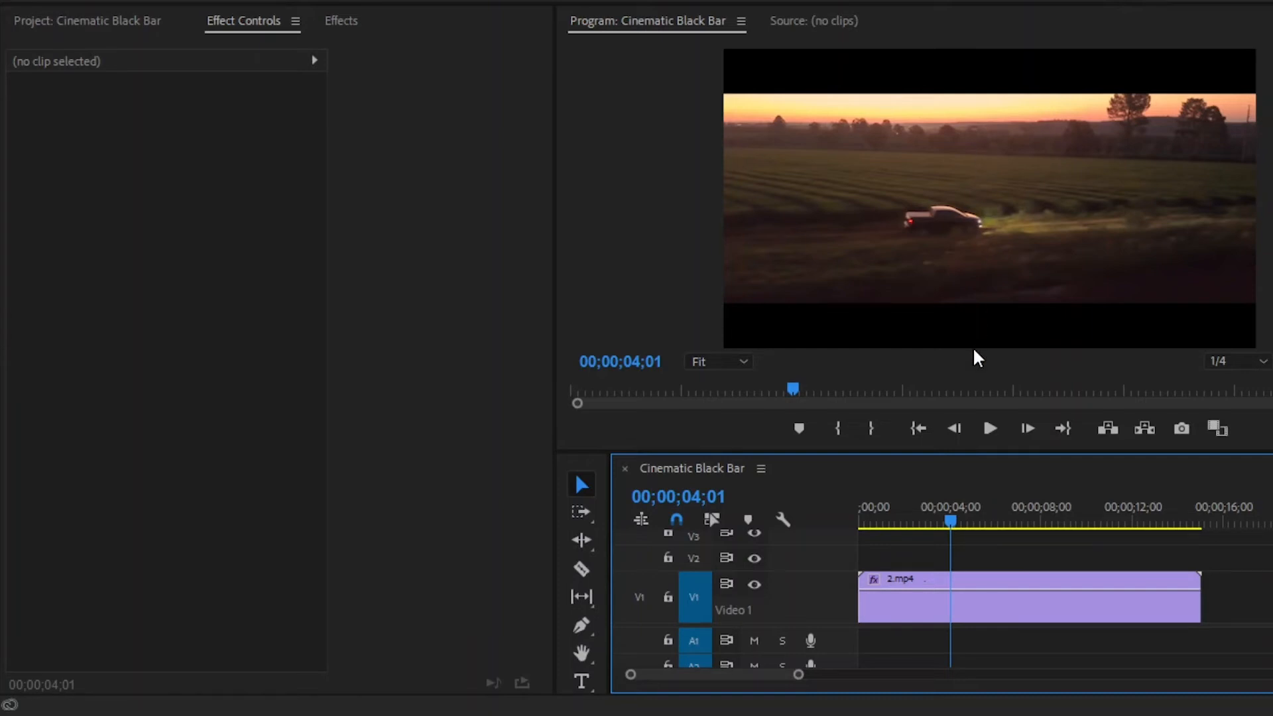
pyautogui.moveTo(988, 313)
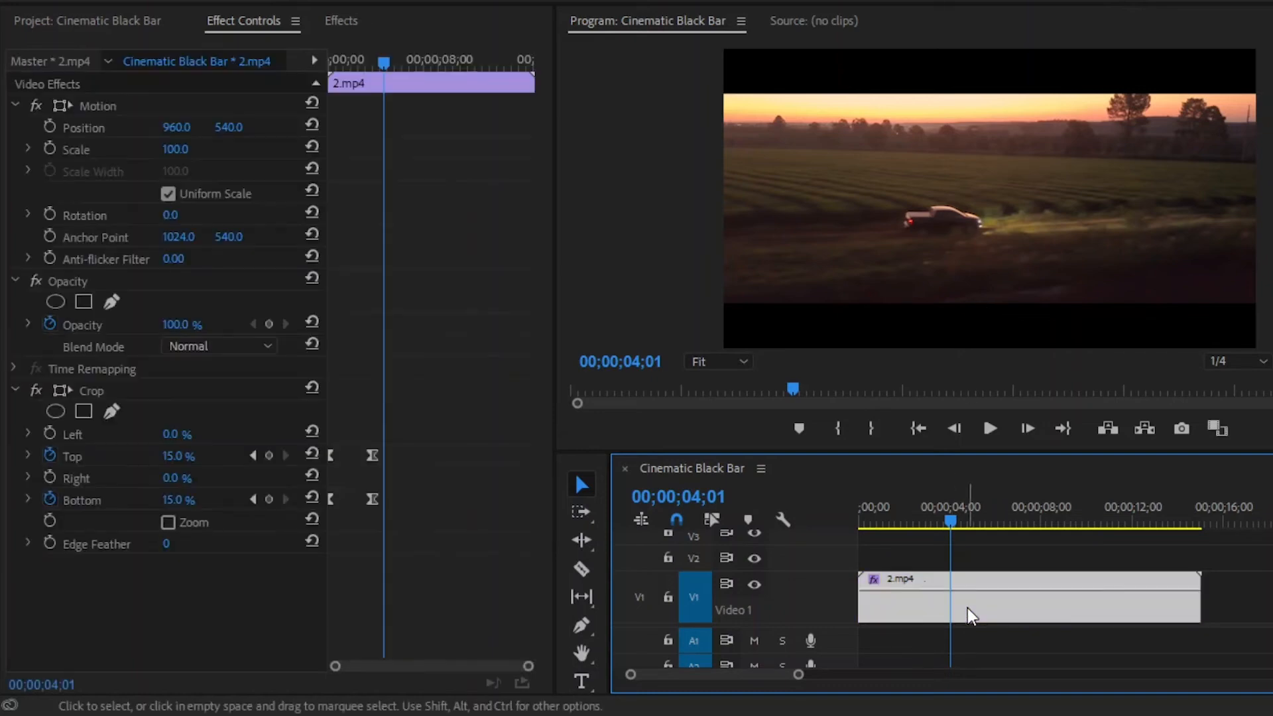
pyautogui.moveTo(236, 476)
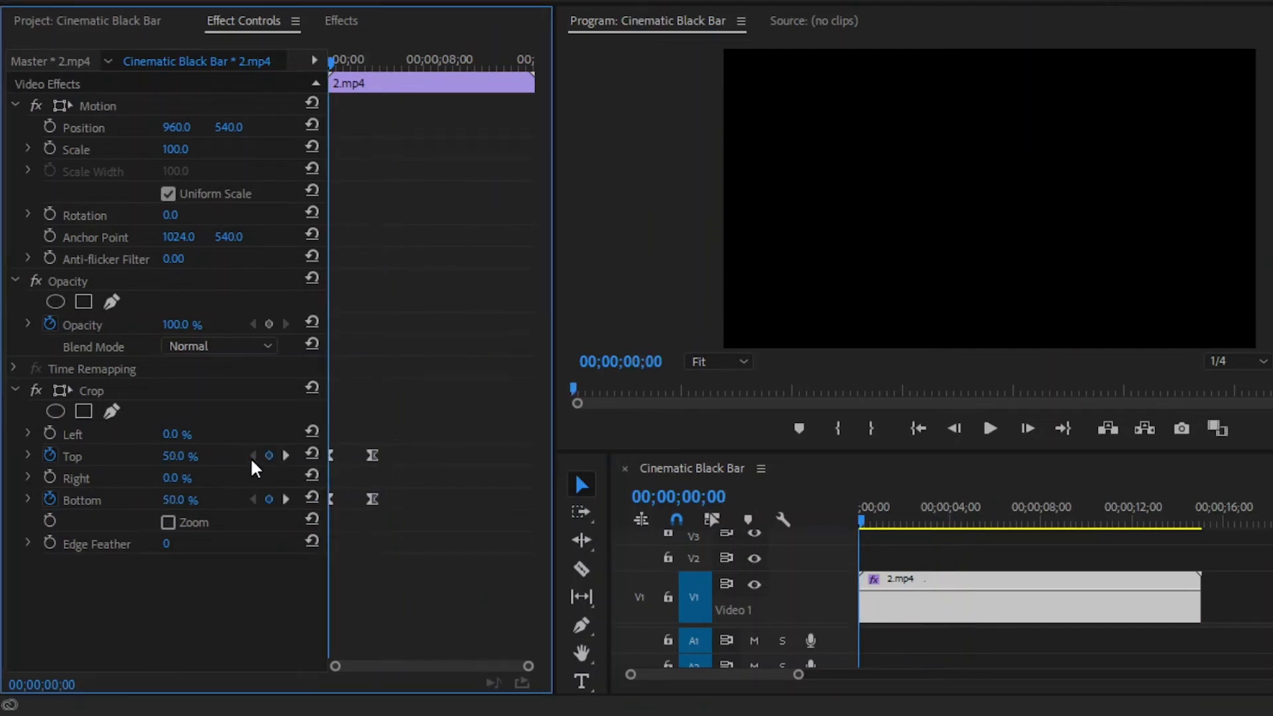
# Edit the starting Top crop value of 50% to enter a new number.
pyautogui.doubleClick(179, 455)
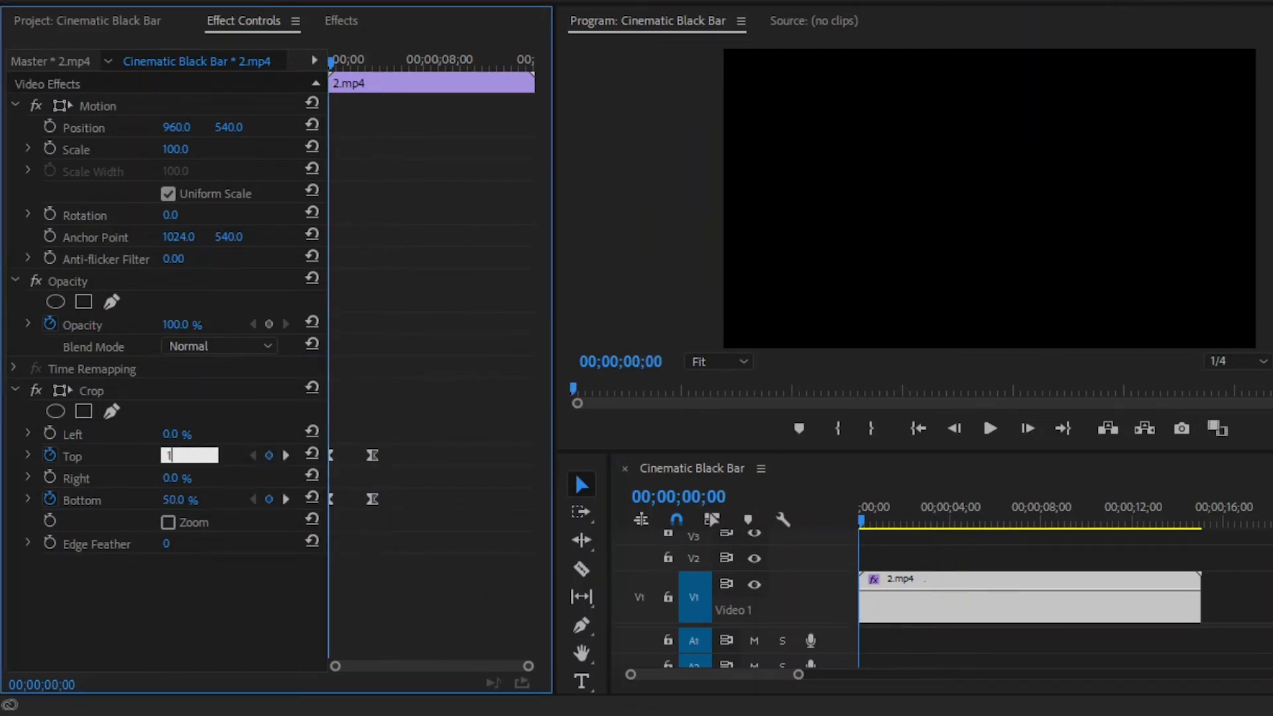